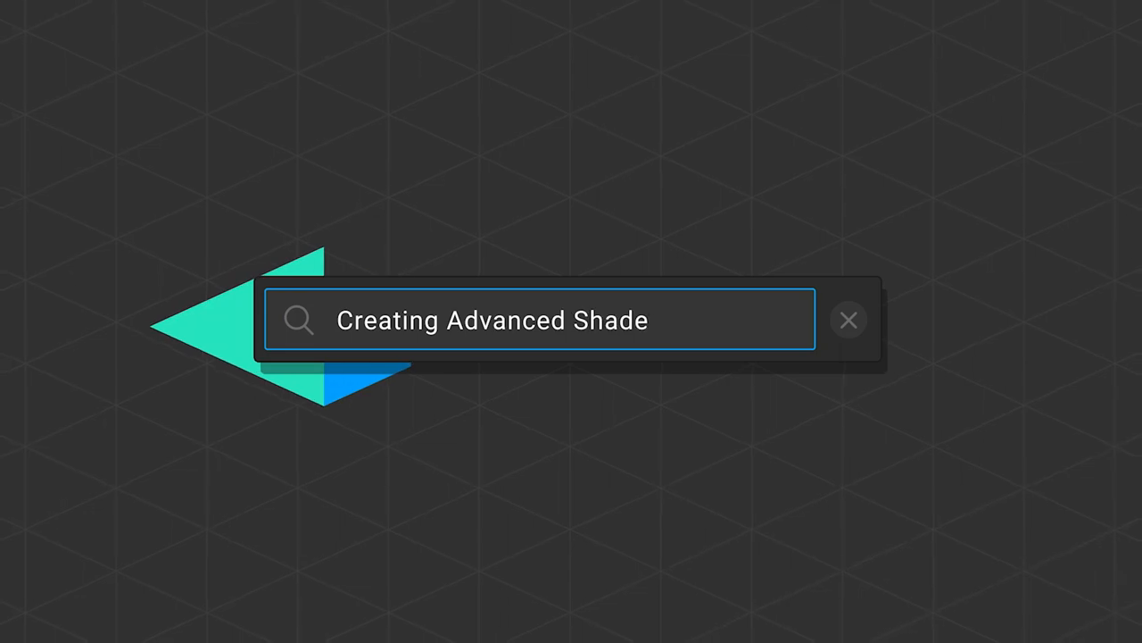
Inspect the Full Cloud group, comparing its Large, Middle and Center star emitter settings
{"action": "type", "text": "rs"}
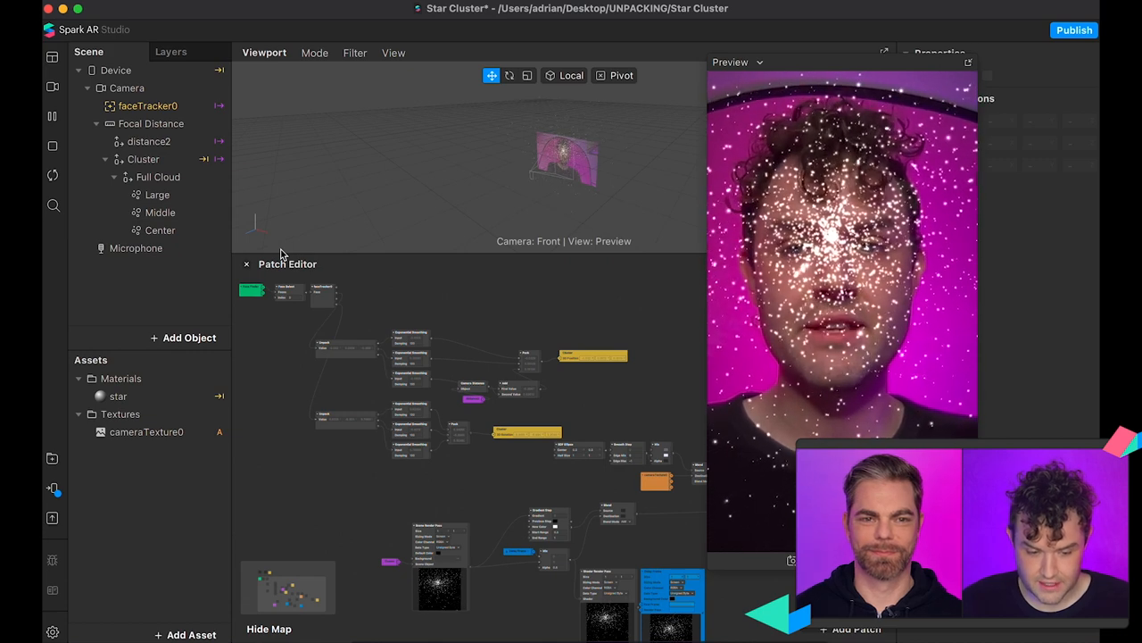
{"action": "left_click", "coordinate": [157, 177]}
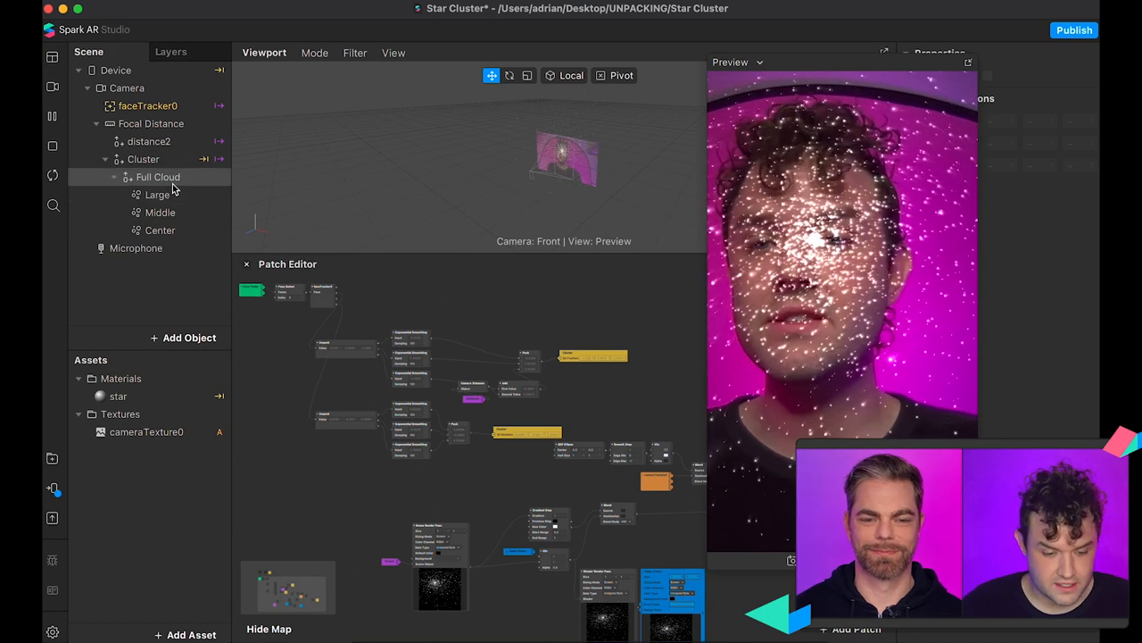
{"action": "left_click", "coordinate": [157, 194]}
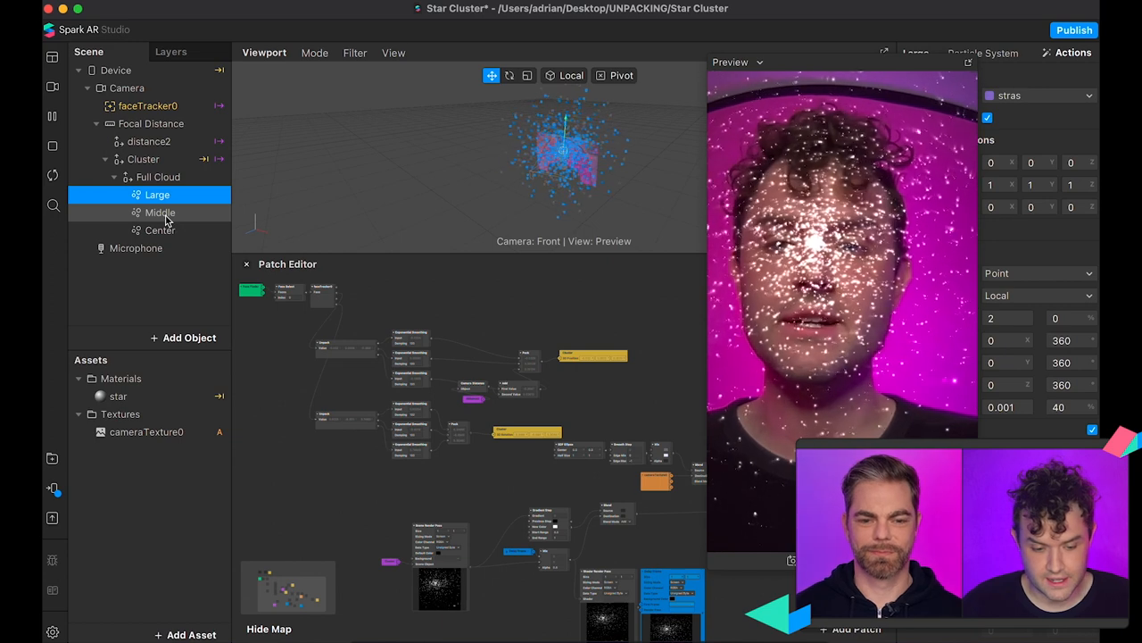
{"action": "left_click", "coordinate": [159, 212]}
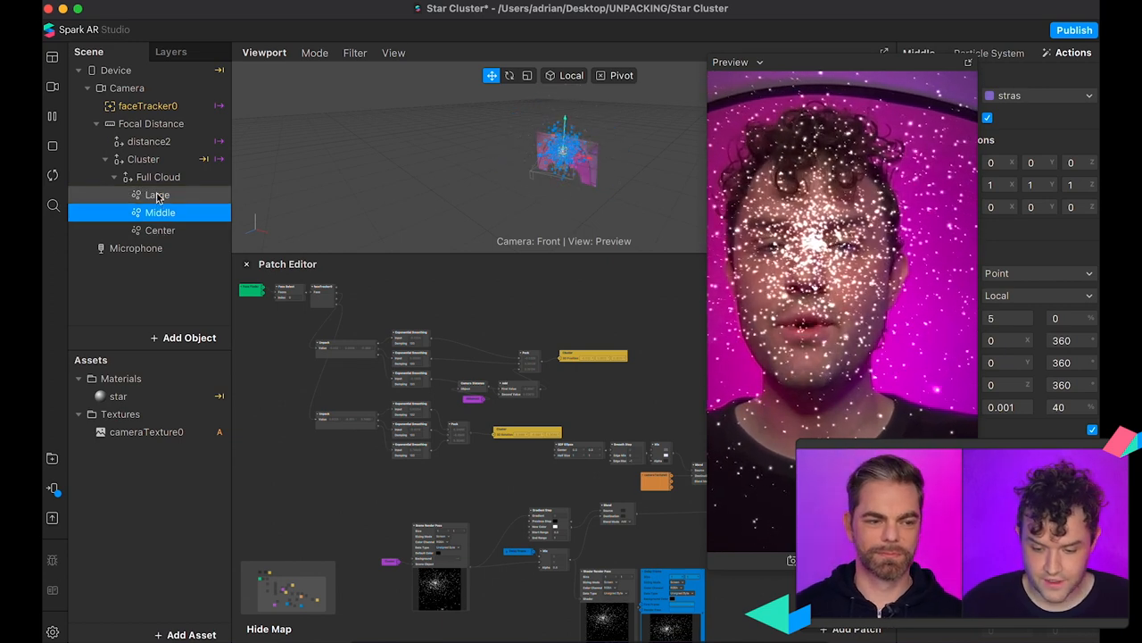
{"action": "left_click", "coordinate": [157, 195]}
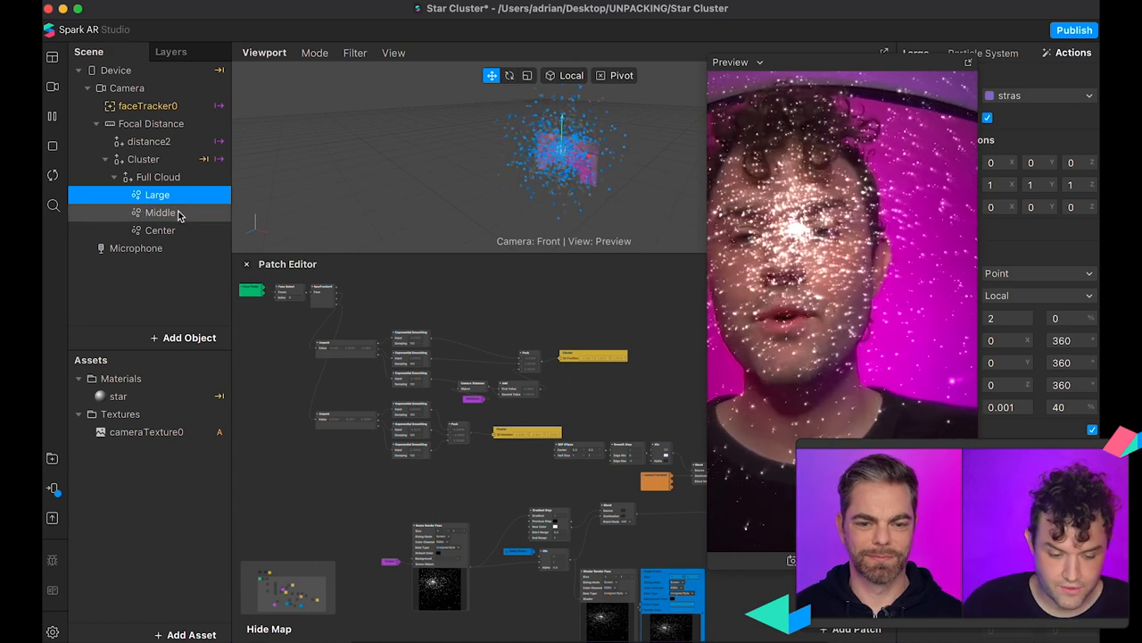
{"action": "left_click", "coordinate": [160, 212]}
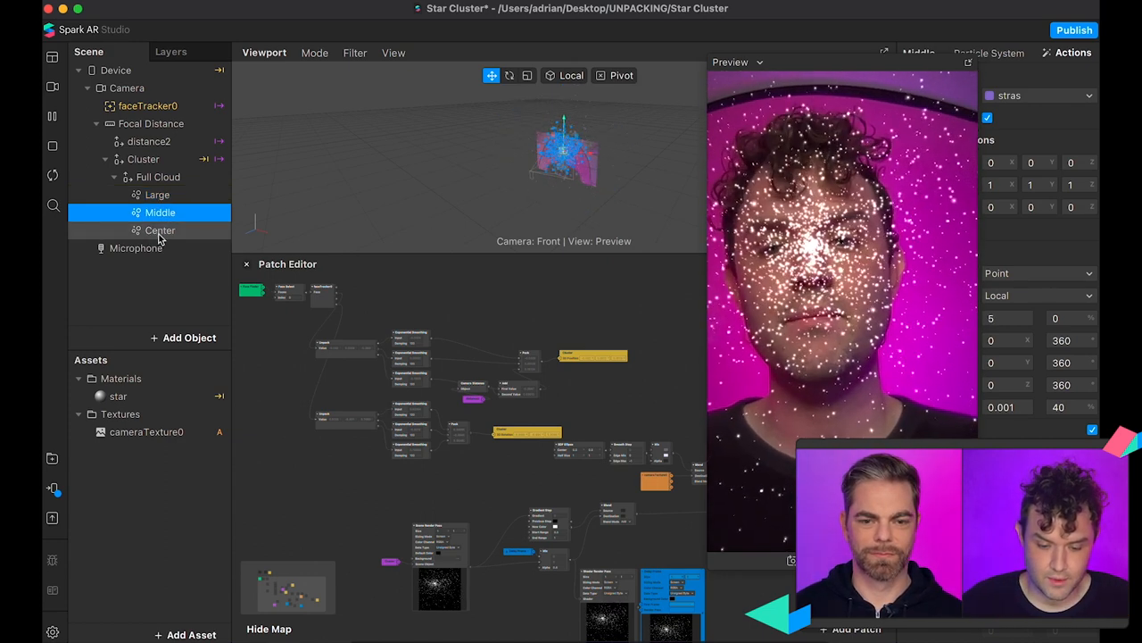
{"action": "left_click", "coordinate": [161, 230]}
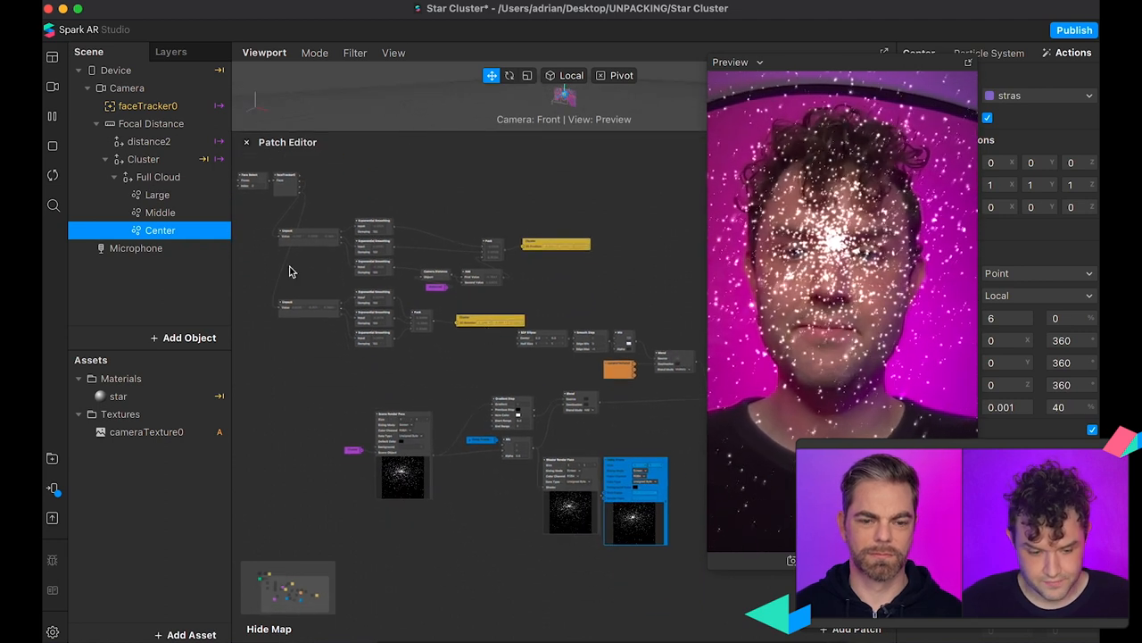
{"action": "left_click", "coordinate": [143, 159]}
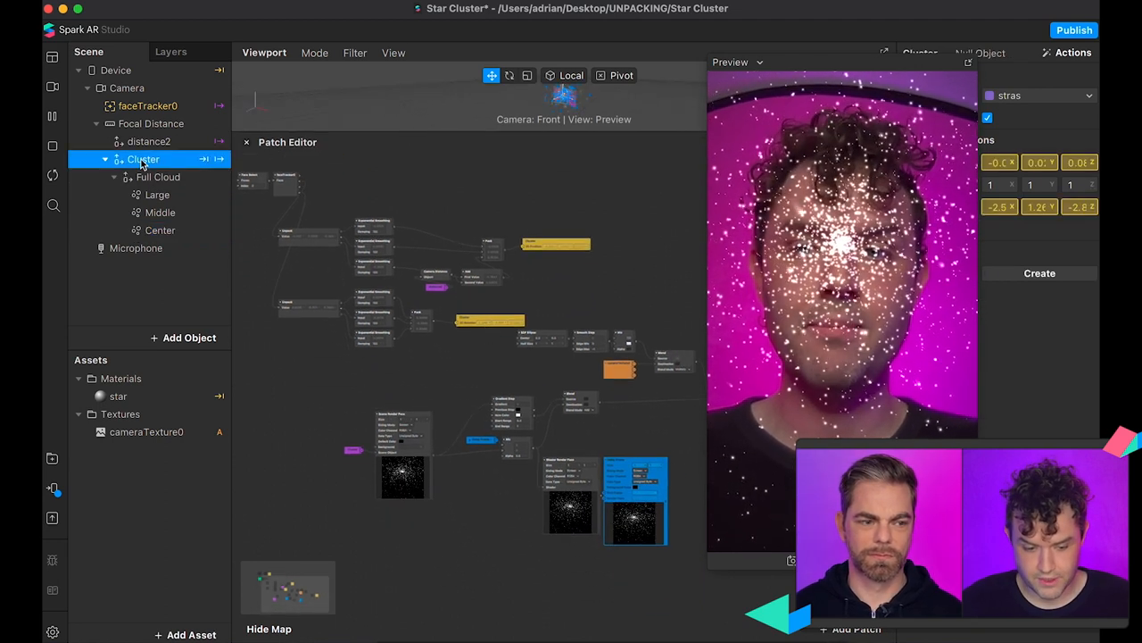
{"action": "left_click", "coordinate": [157, 177]}
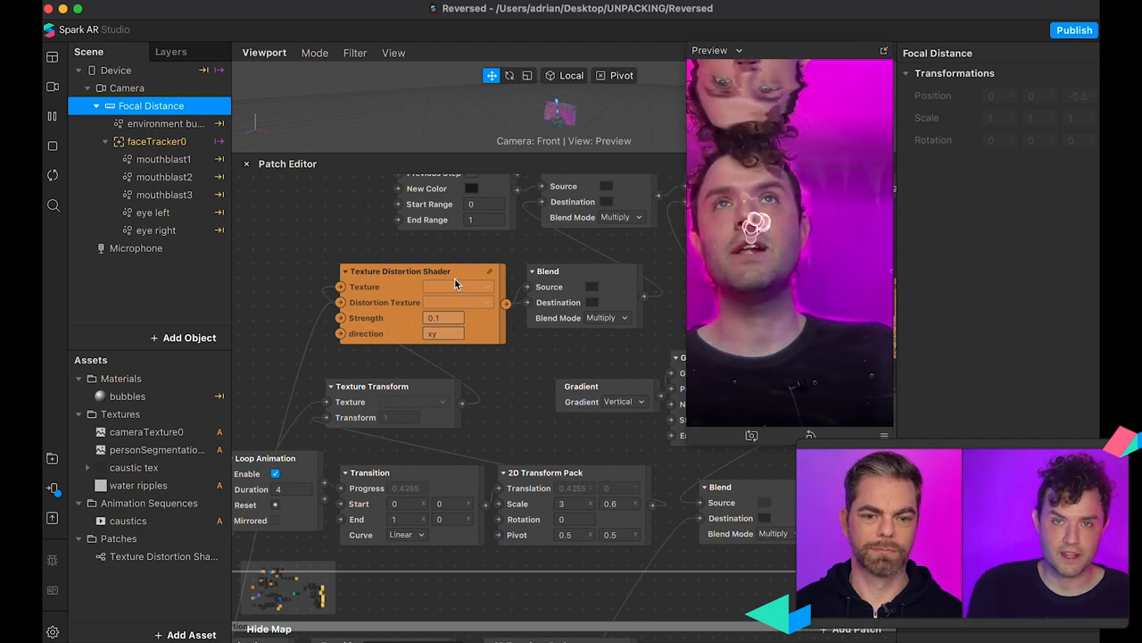
Bring up the asset-type choices, including Material and Shader Code Asset
{"action": "left_click", "coordinate": [191, 635]}
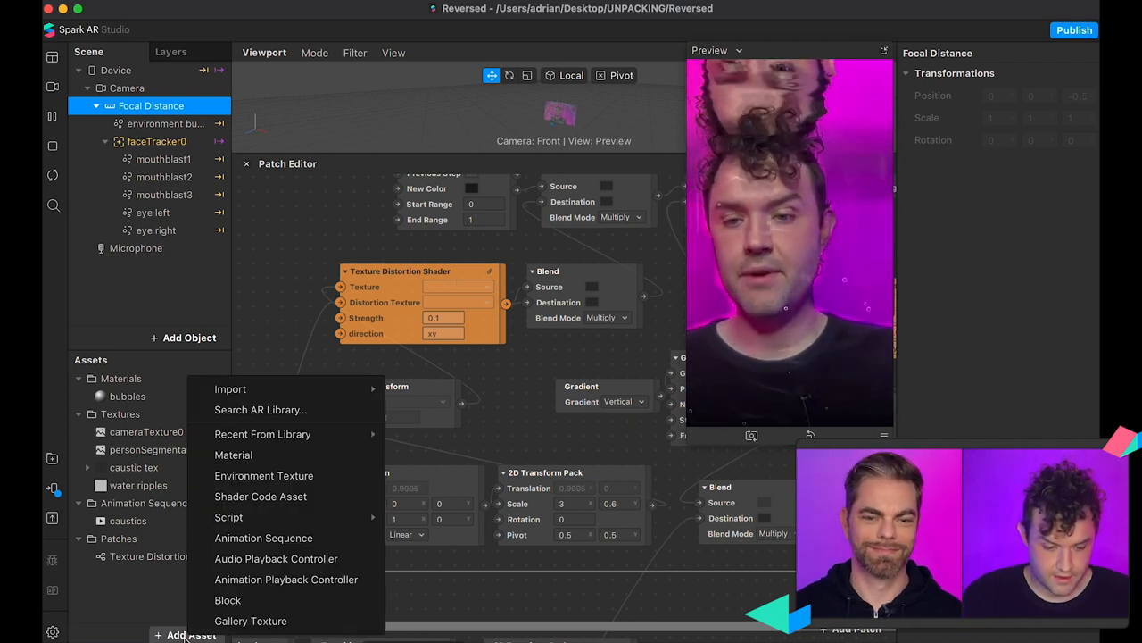
{"action": "mouse_move", "coordinate": [261, 408]}
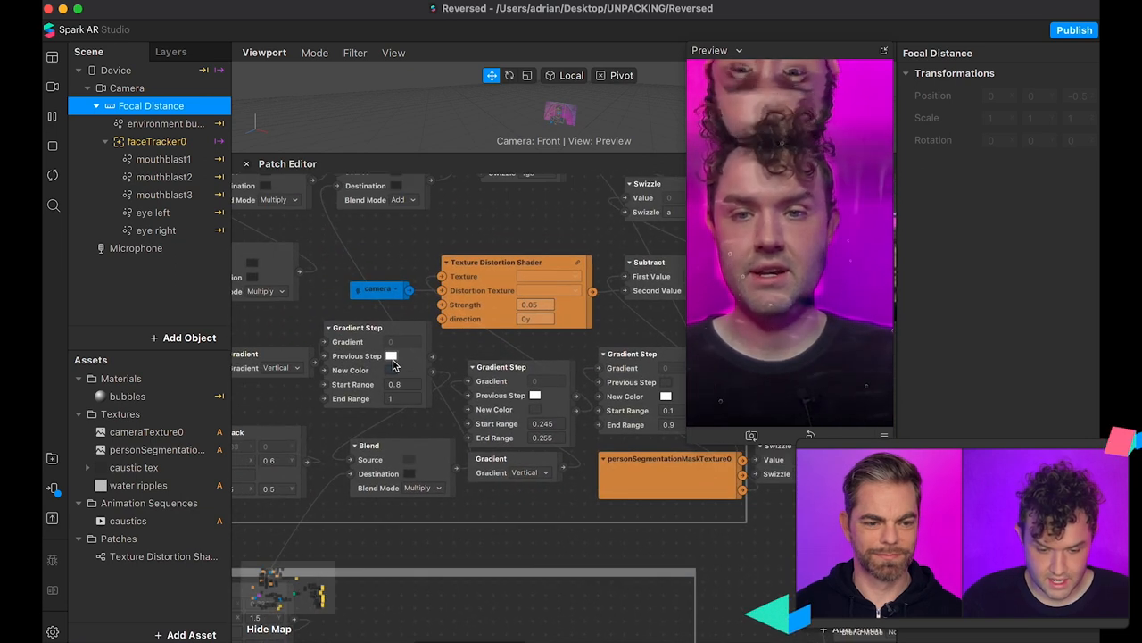
{"action": "mouse_move", "coordinate": [652, 300]}
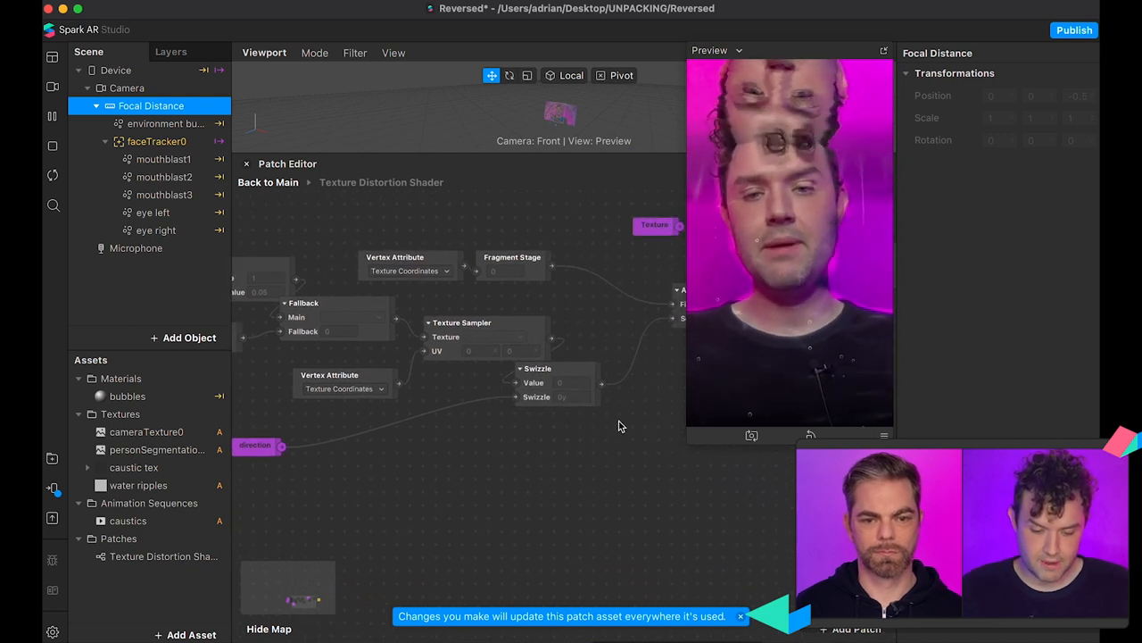
Adjust the Texture Distortion Shader's direction value, strength staying near 0.05
{"action": "right_click", "coordinate": [575, 363]}
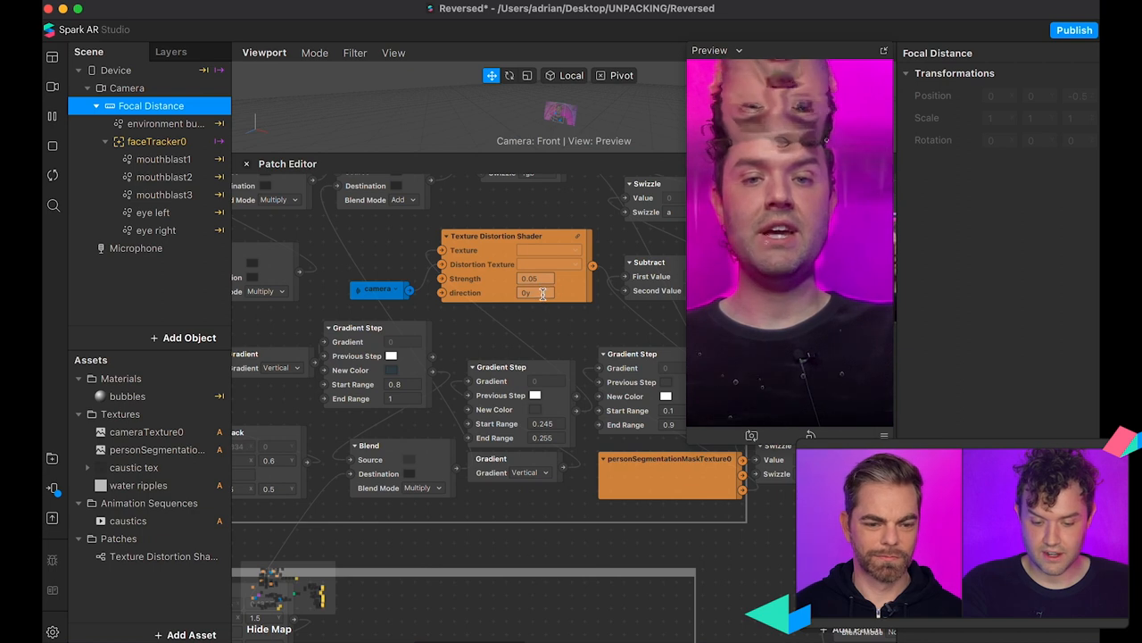
Reveal the Shader Render Pass preview of the camera face with its Blend patches
{"action": "left_click", "coordinate": [532, 292]}
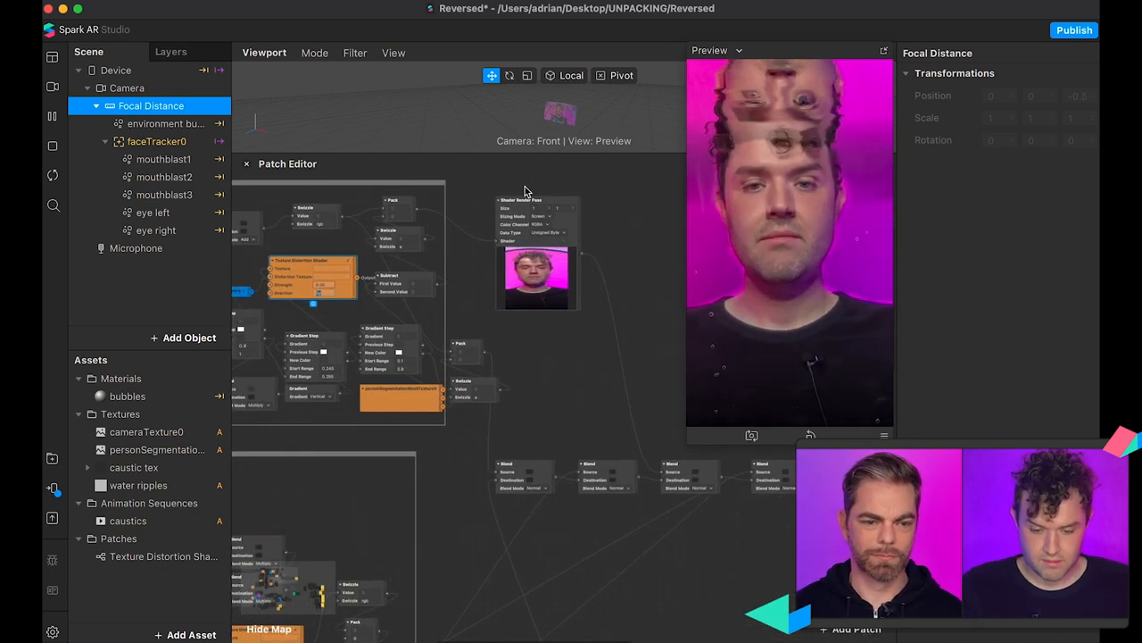
{"action": "mouse_move", "coordinate": [586, 275]}
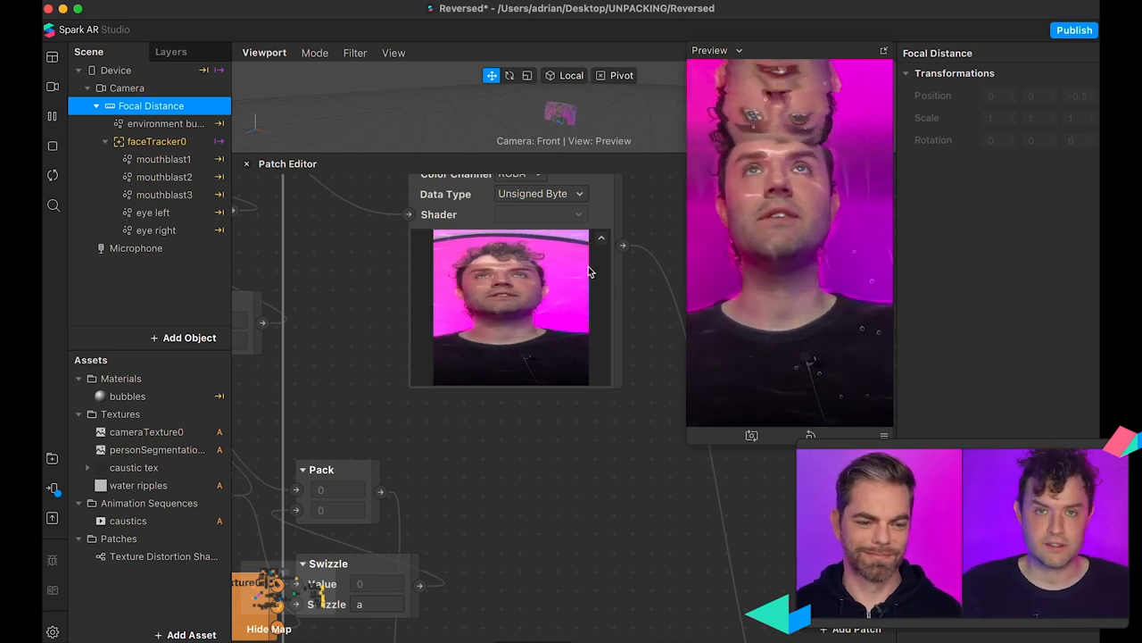
{"action": "mouse_move", "coordinate": [475, 274]}
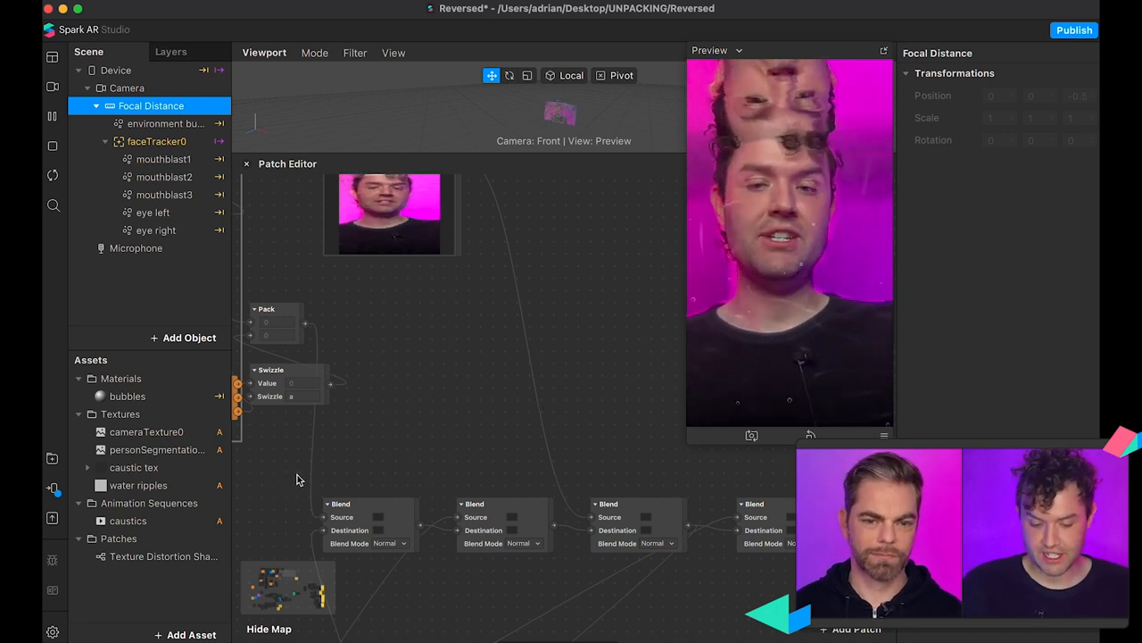
{"action": "left_click", "coordinate": [372, 503]}
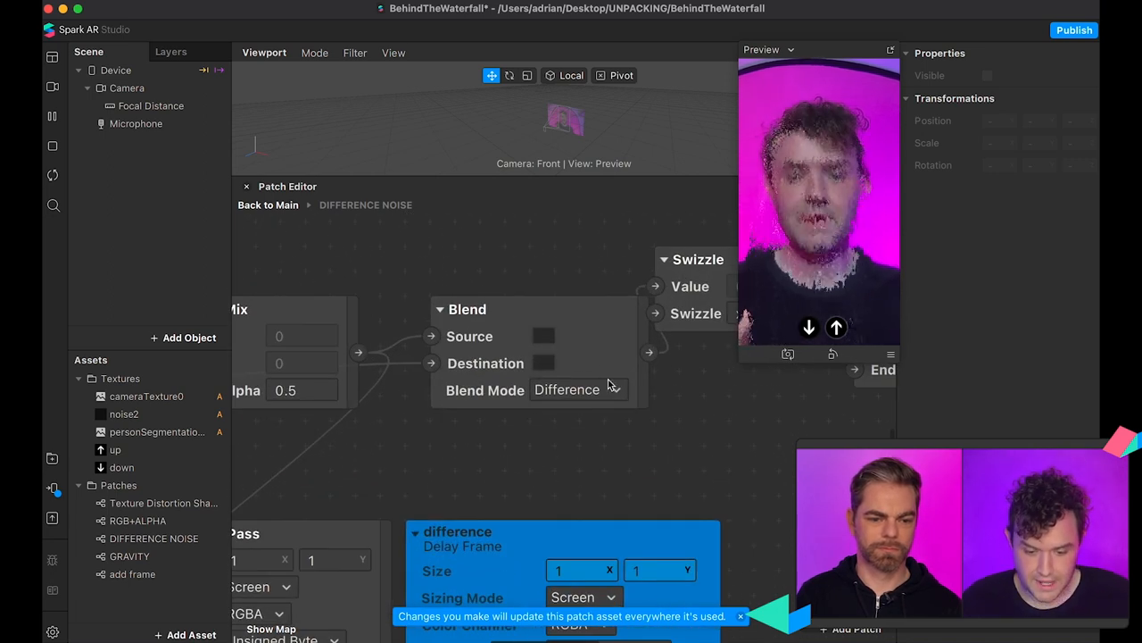
{"action": "mouse_move", "coordinate": [633, 430]}
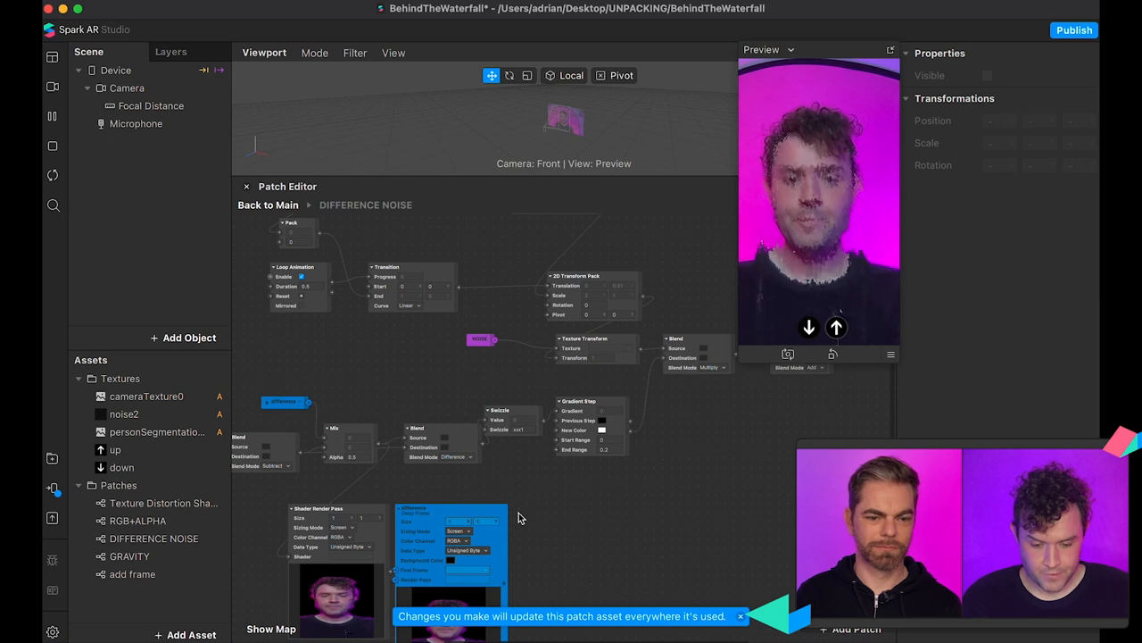
{"action": "mouse_move", "coordinate": [548, 536]}
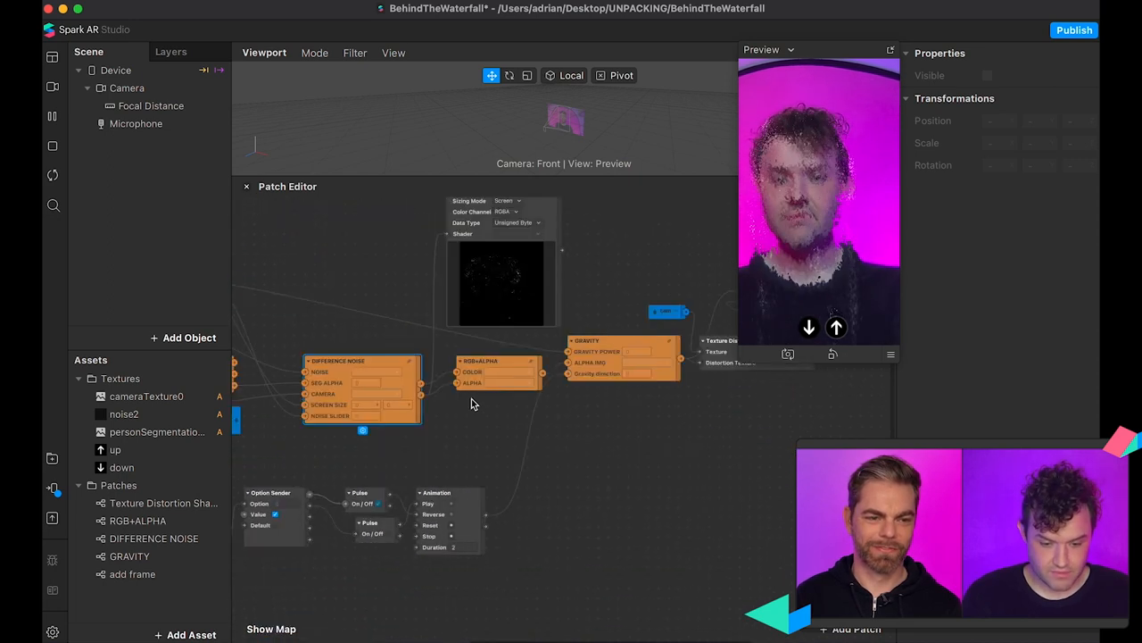
Enter the RGB+ALPHA patch group to show its internal graph
{"action": "type", "text": "sha"}
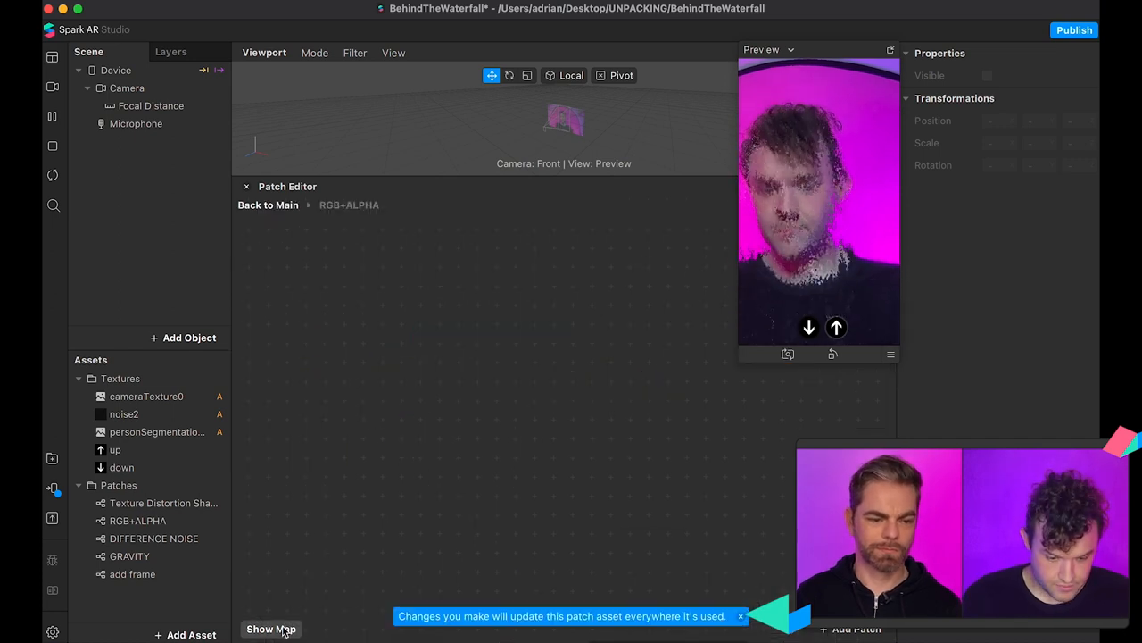
Review RGB+ALPHA's Swizzle, Pack, Smooth Step and Add patches, adjusting the lower Swizzle channel
{"action": "left_click", "coordinate": [271, 628]}
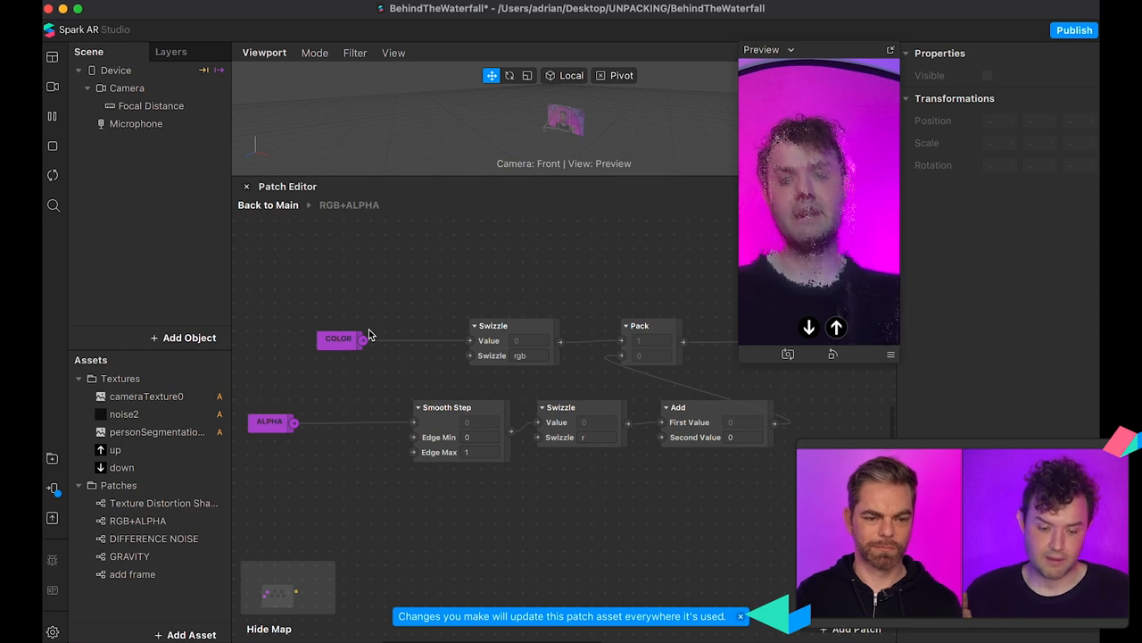
{"action": "mouse_move", "coordinate": [575, 357]}
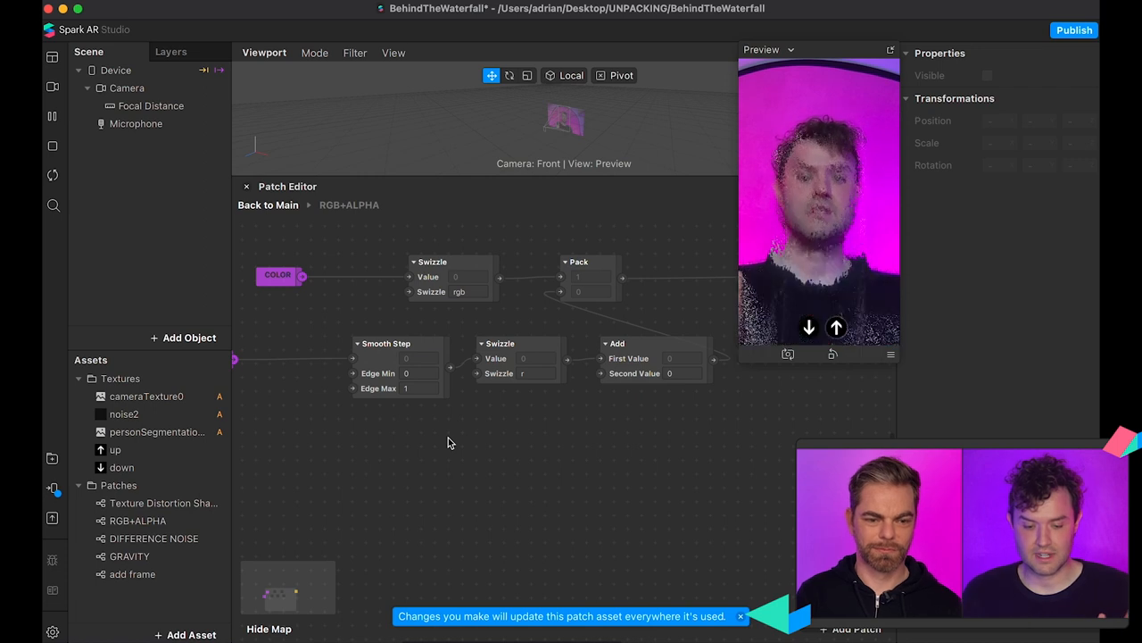
{"action": "mouse_move", "coordinate": [528, 395]}
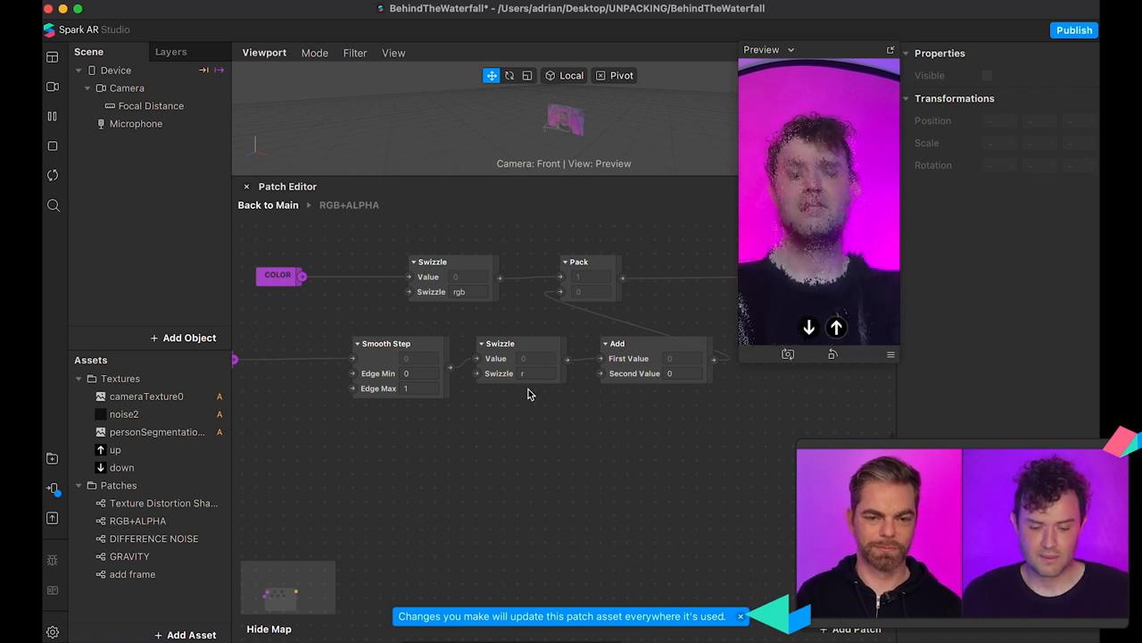
{"action": "left_click", "coordinate": [532, 373]}
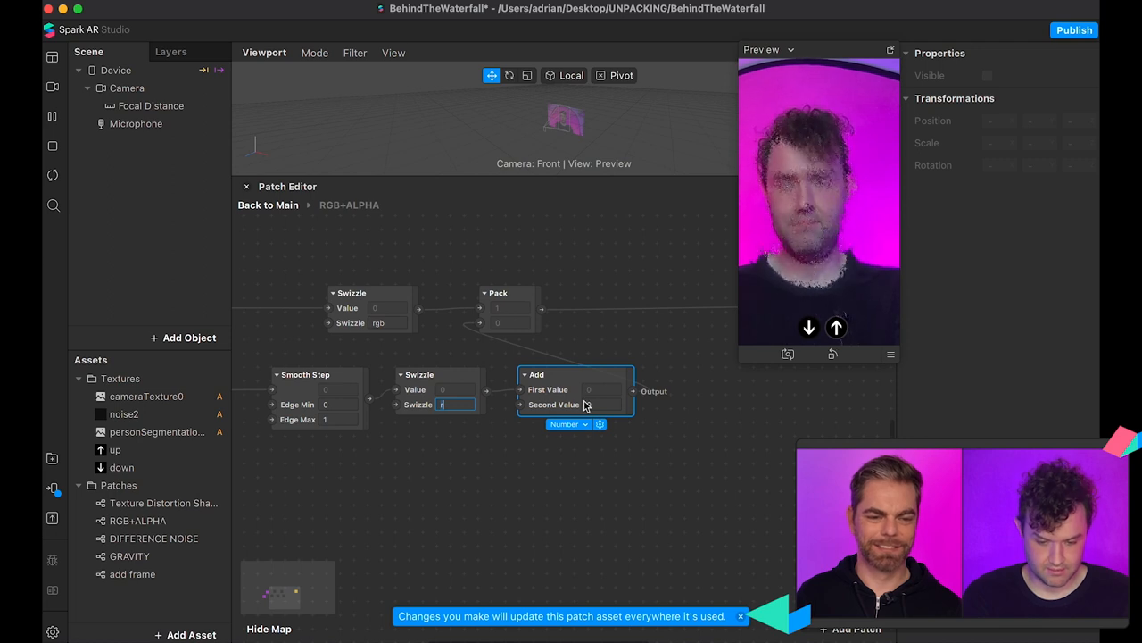
{"action": "mouse_move", "coordinate": [639, 335]}
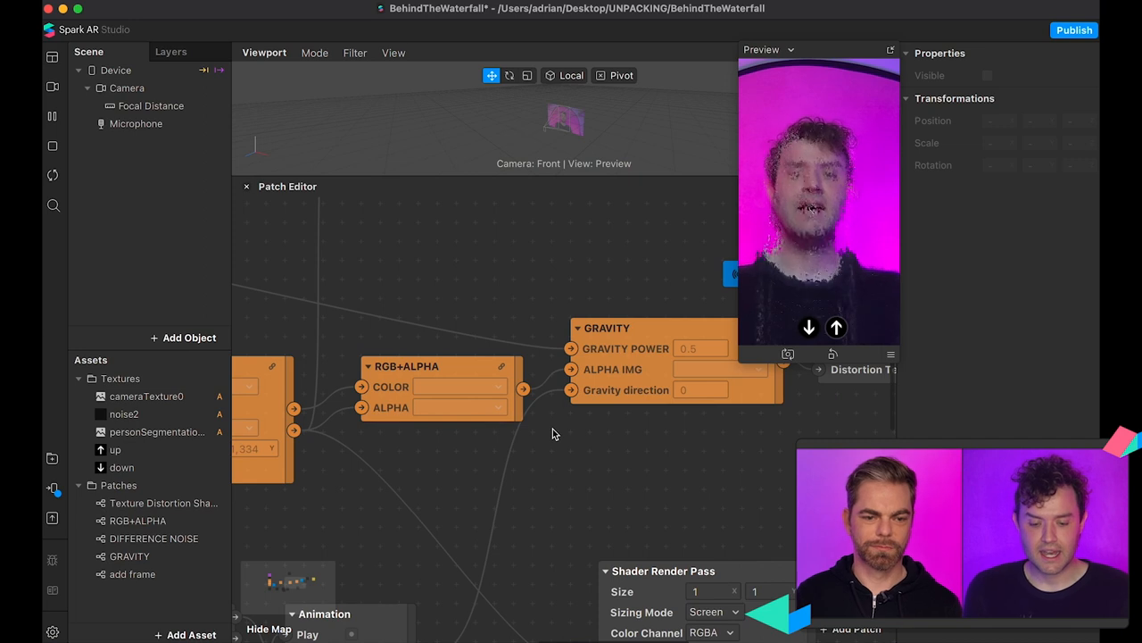
{"action": "mouse_move", "coordinate": [759, 397]}
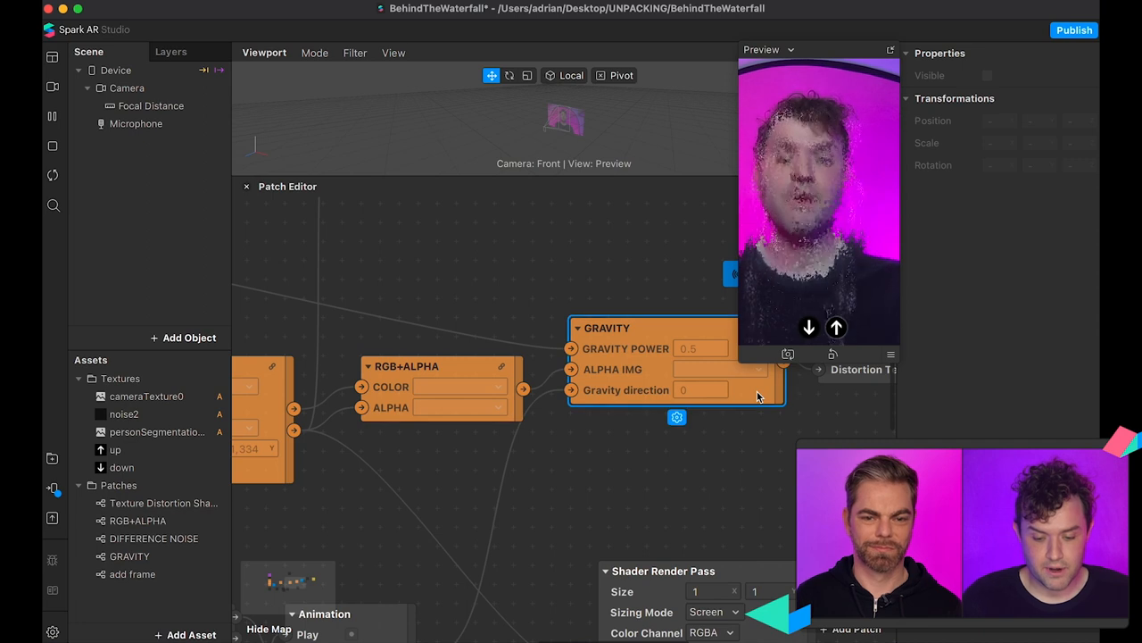
{"action": "double_click", "coordinate": [607, 328]}
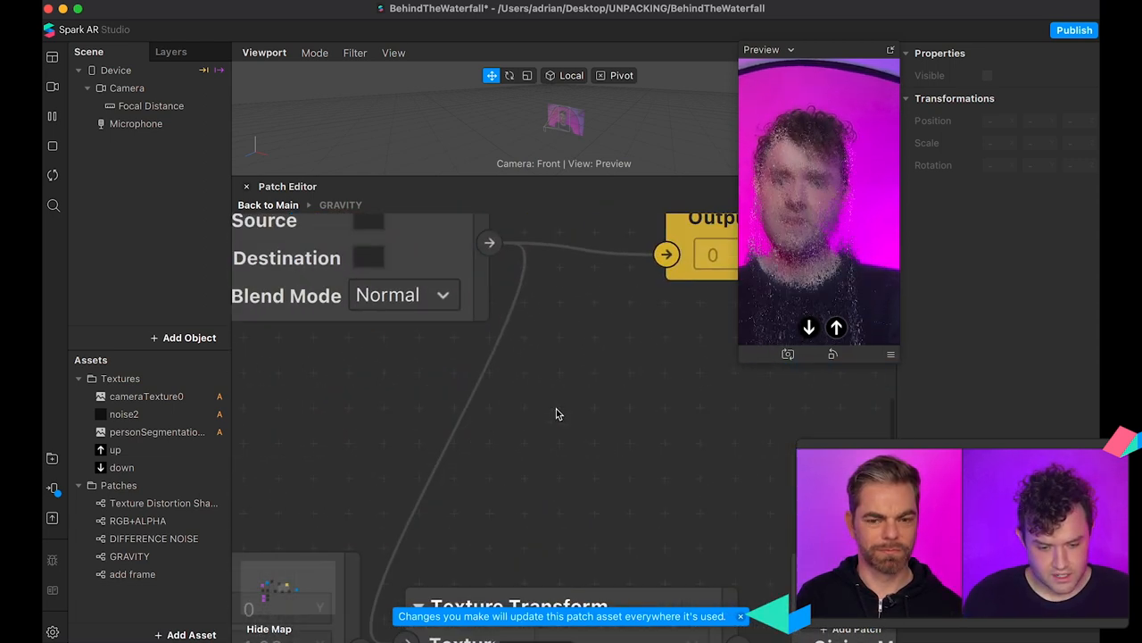
{"action": "left_click", "coordinate": [403, 294]}
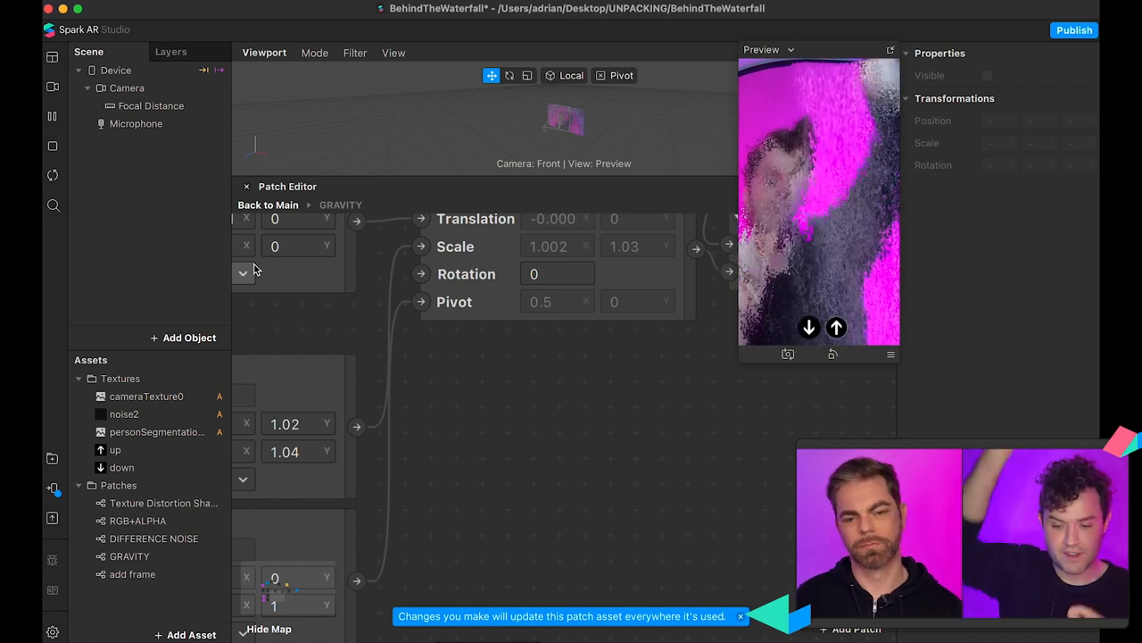
{"action": "mouse_move", "coordinate": [54, 175]}
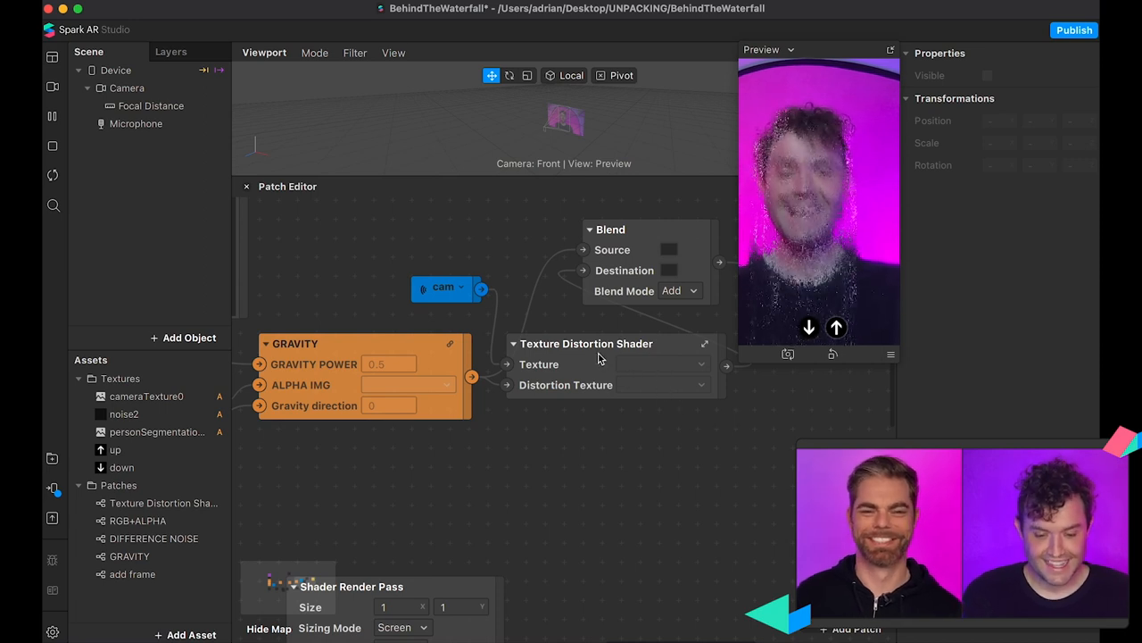
{"action": "mouse_move", "coordinate": [596, 360]}
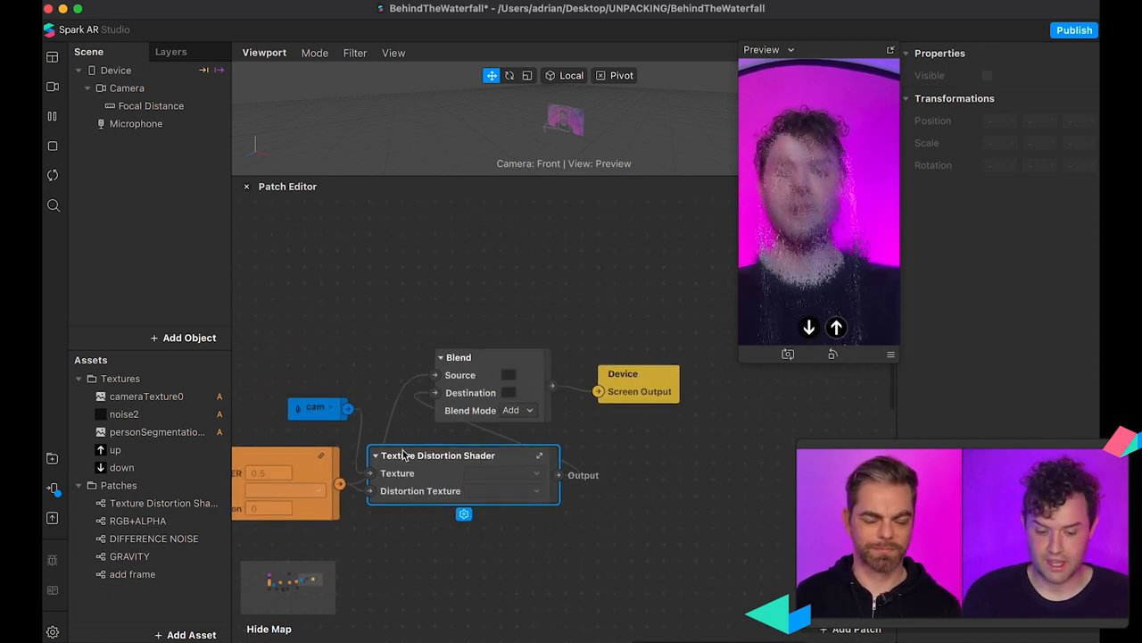
{"action": "mouse_move", "coordinate": [682, 414]}
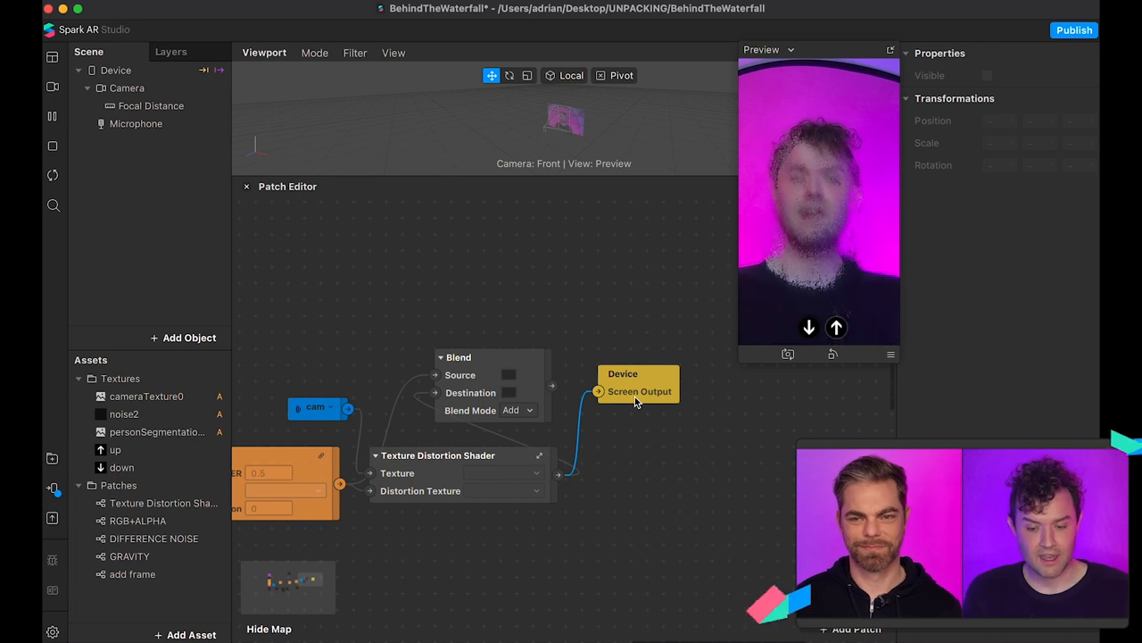
{"action": "mouse_move", "coordinate": [567, 389]}
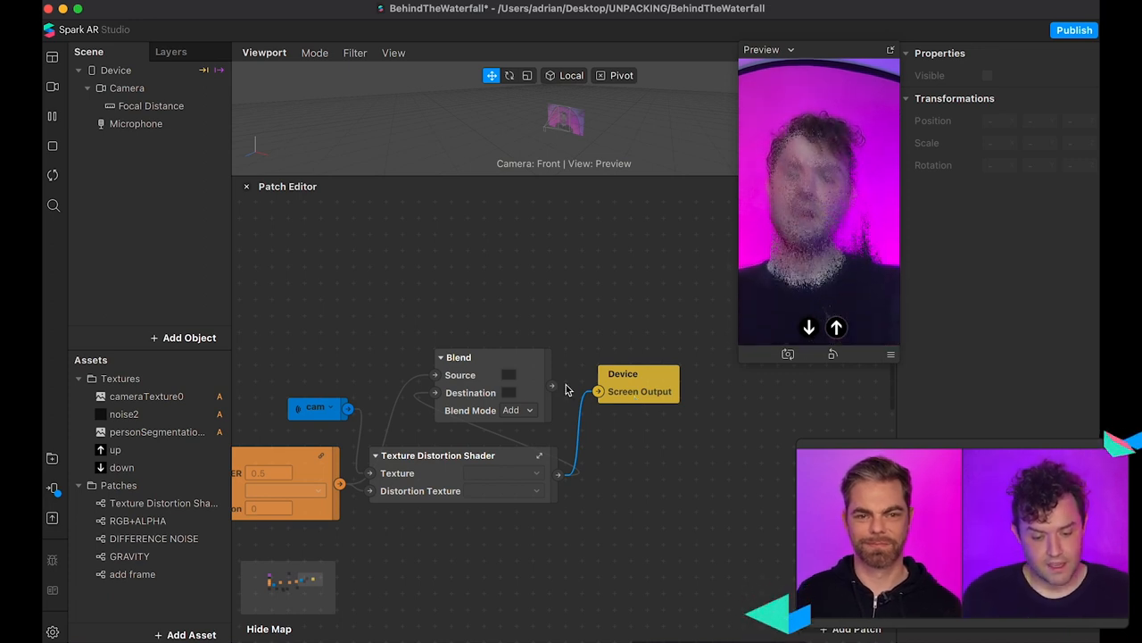
{"action": "mouse_move", "coordinate": [428, 418]}
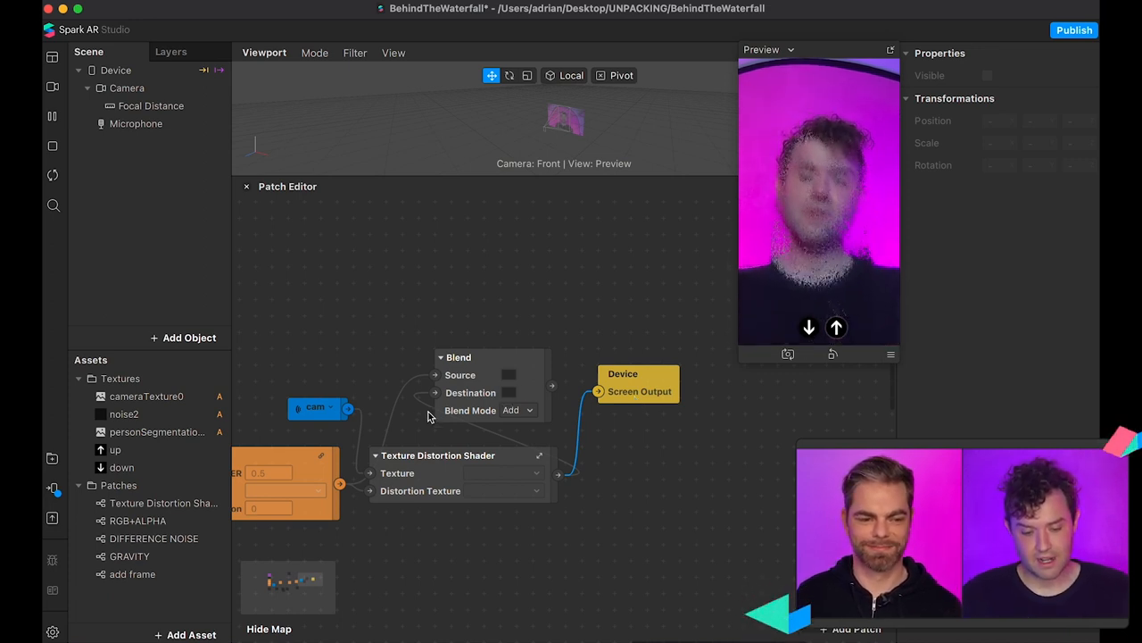